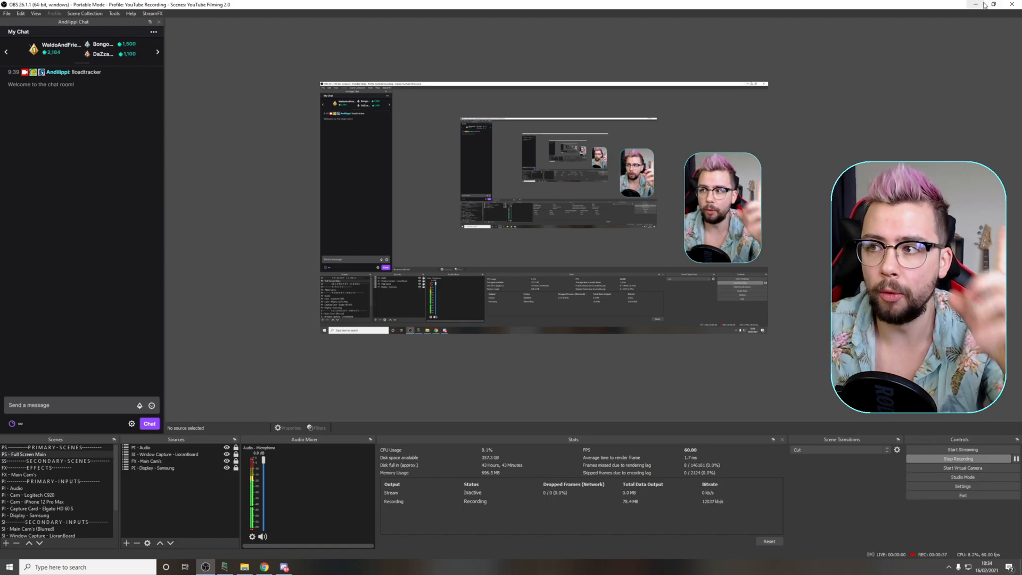
Minimize OBS Studio to reveal the desktop shortcuts and bring up the Start menu.
left_click(993, 4)
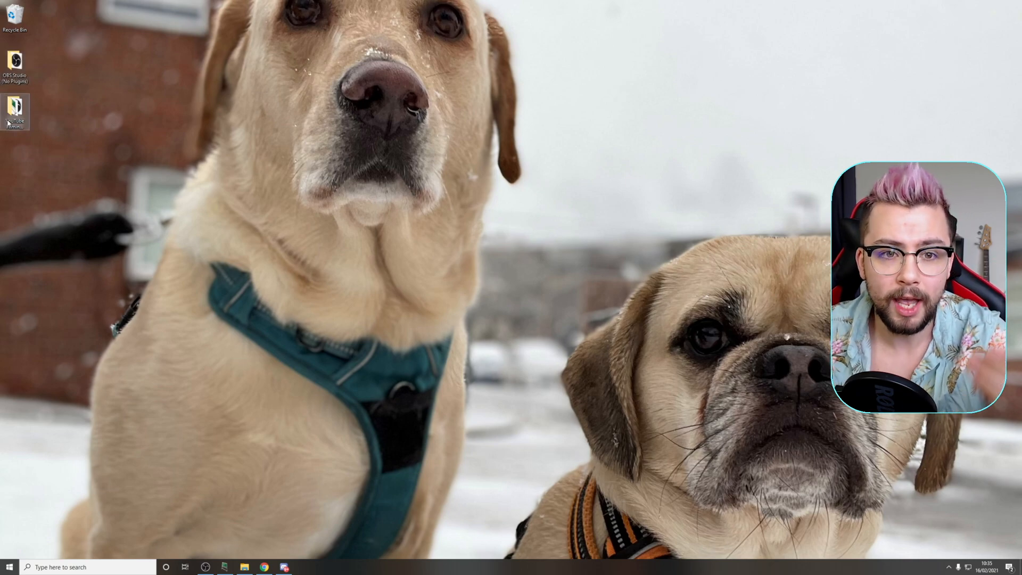
double_click(13, 111)
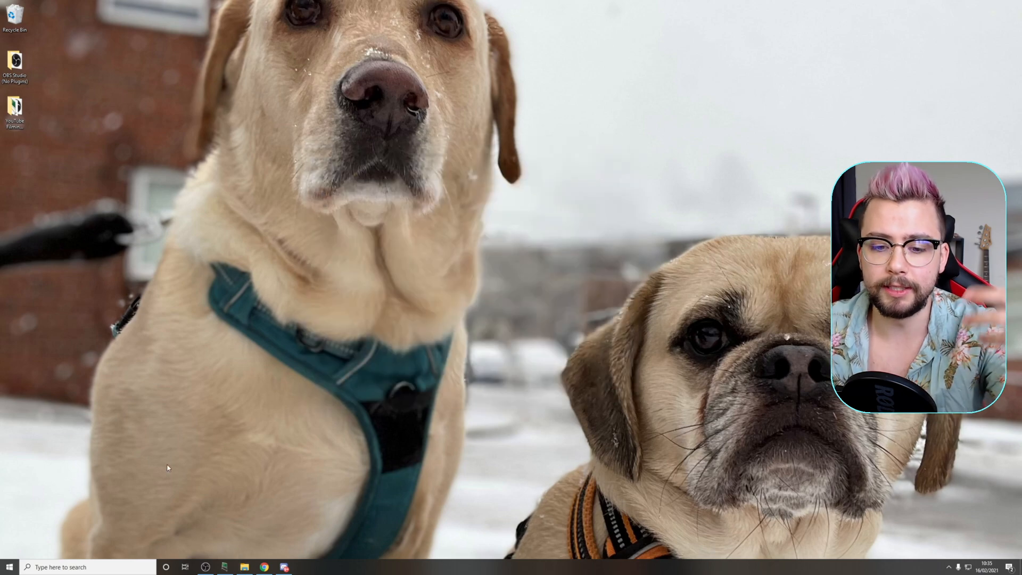
left_click(8, 565)
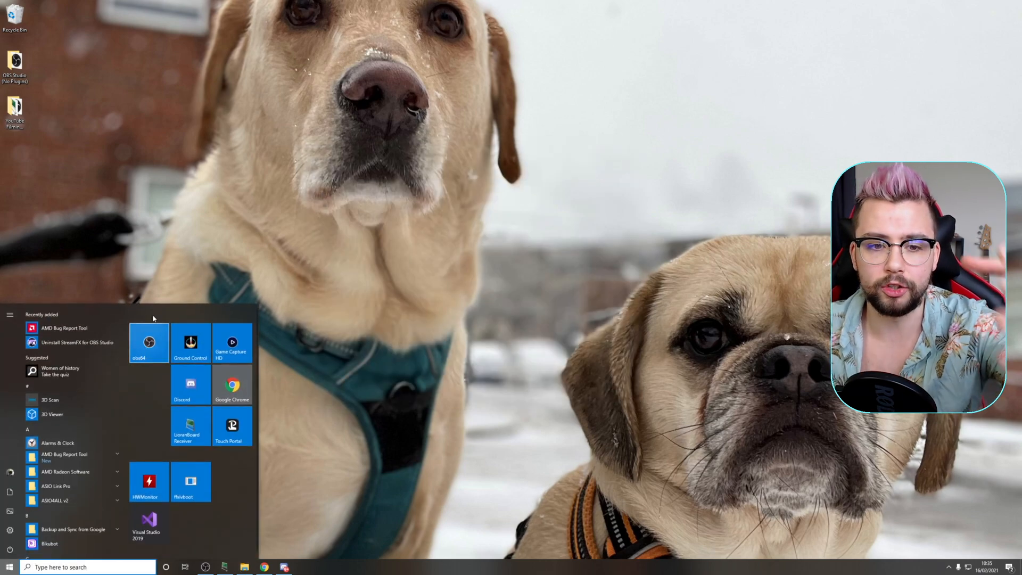
mouse_move(192, 269)
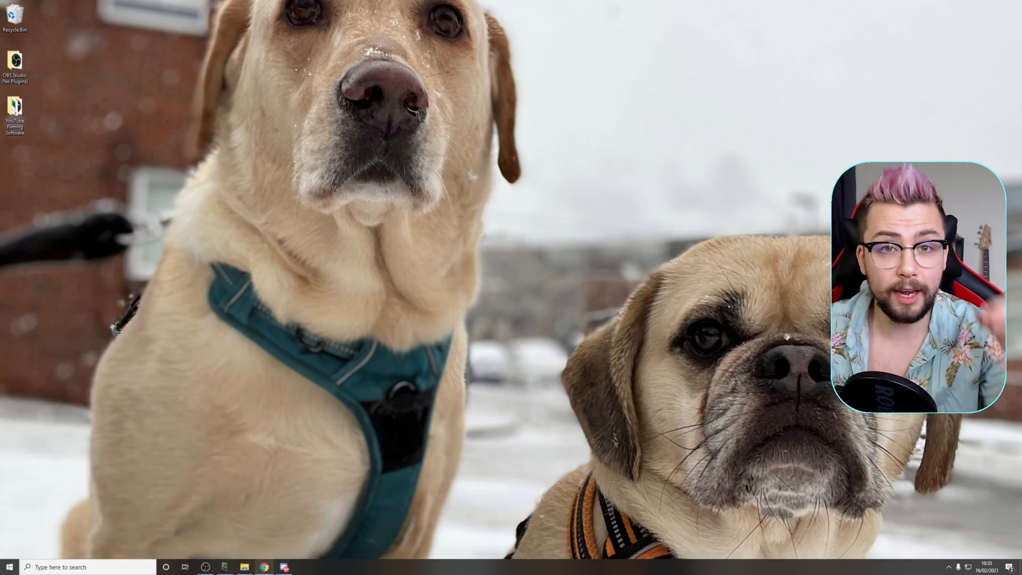
left_click(264, 566)
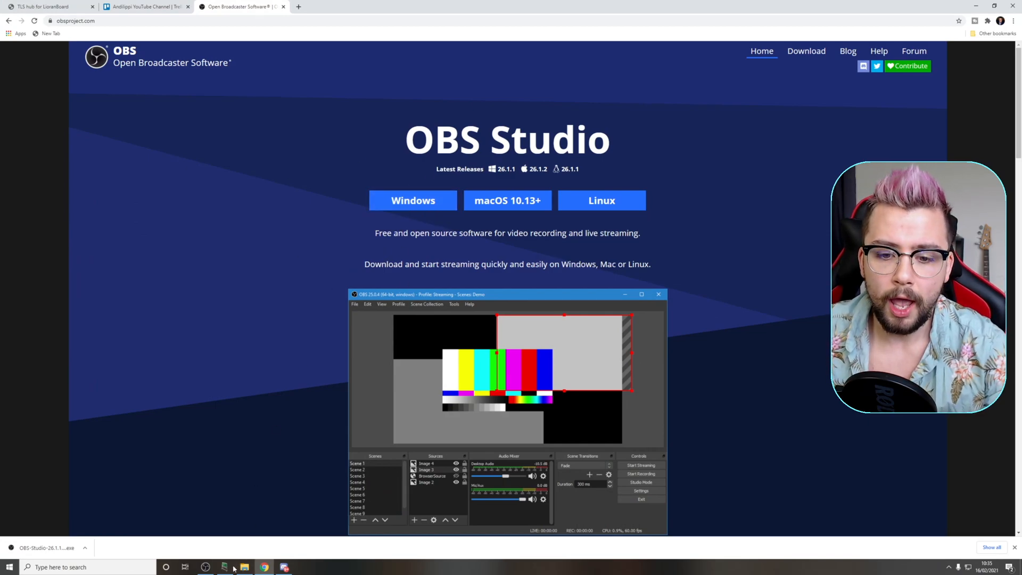
left_click(224, 567)
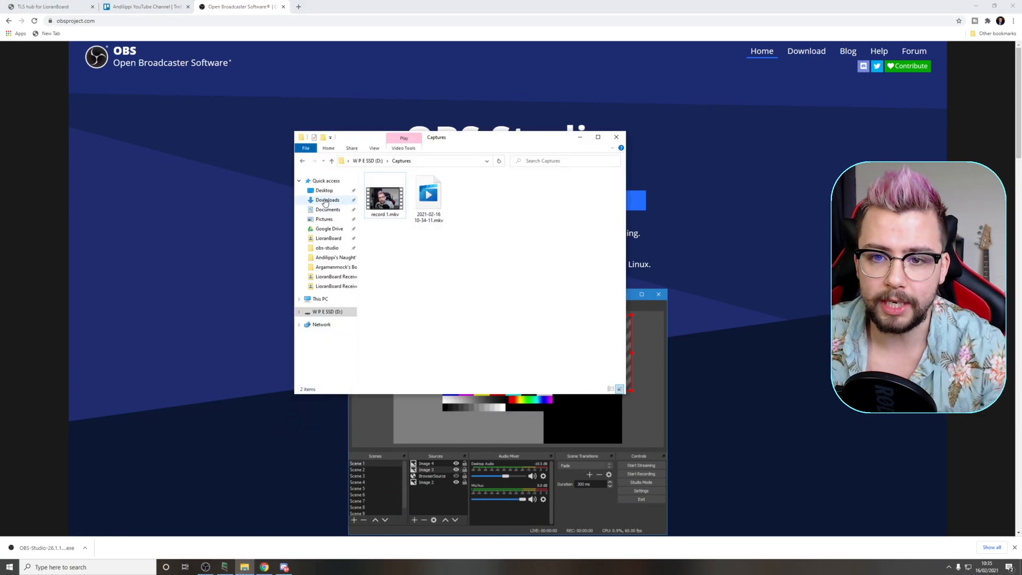
left_click(327, 199)
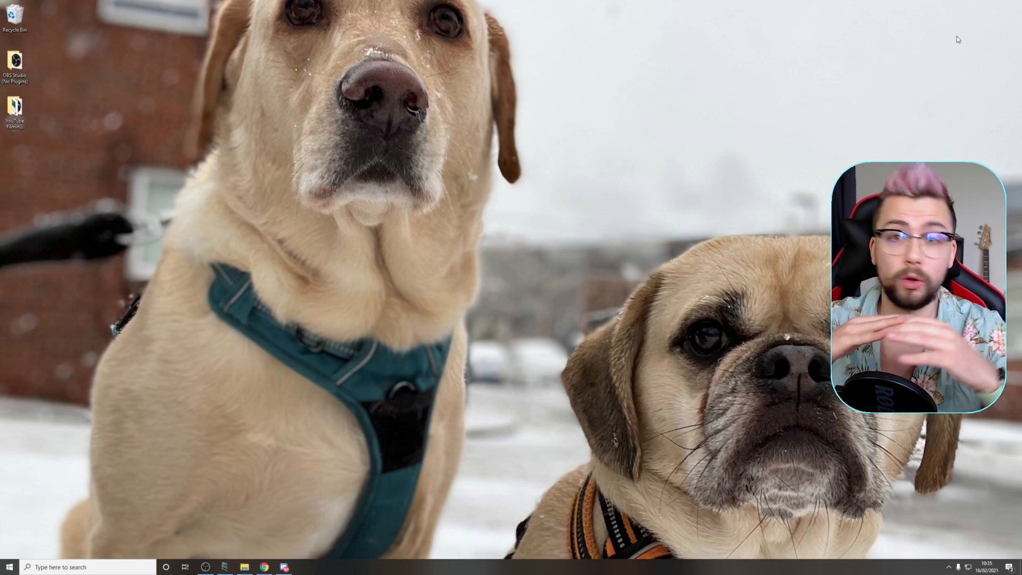
mouse_move(113, 60)
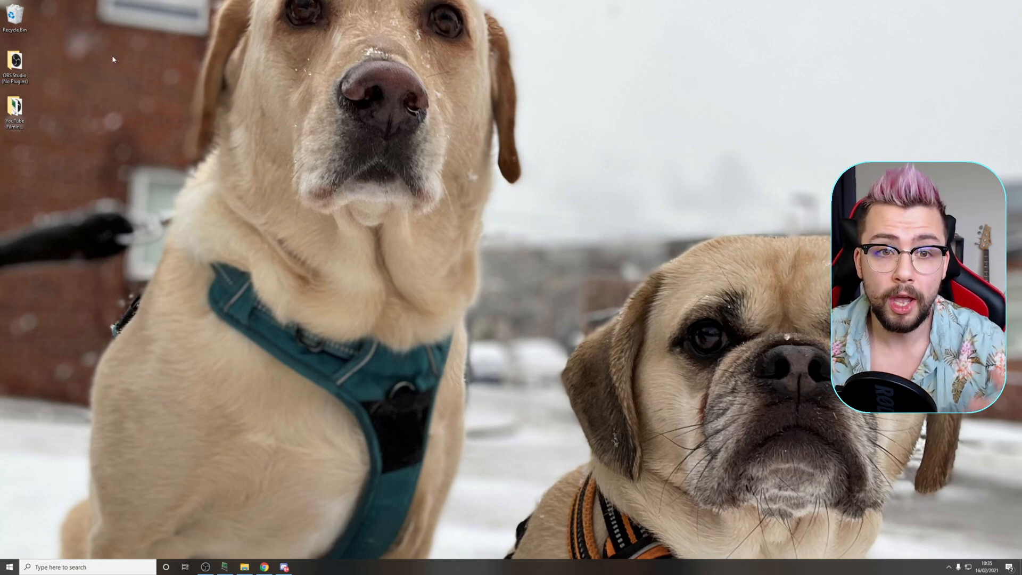
Browse OBS Studio (No Plugins) > obs-studio, check portable_mode.txt, and return to the obs64.exe shortcut.
double_click(14, 62)
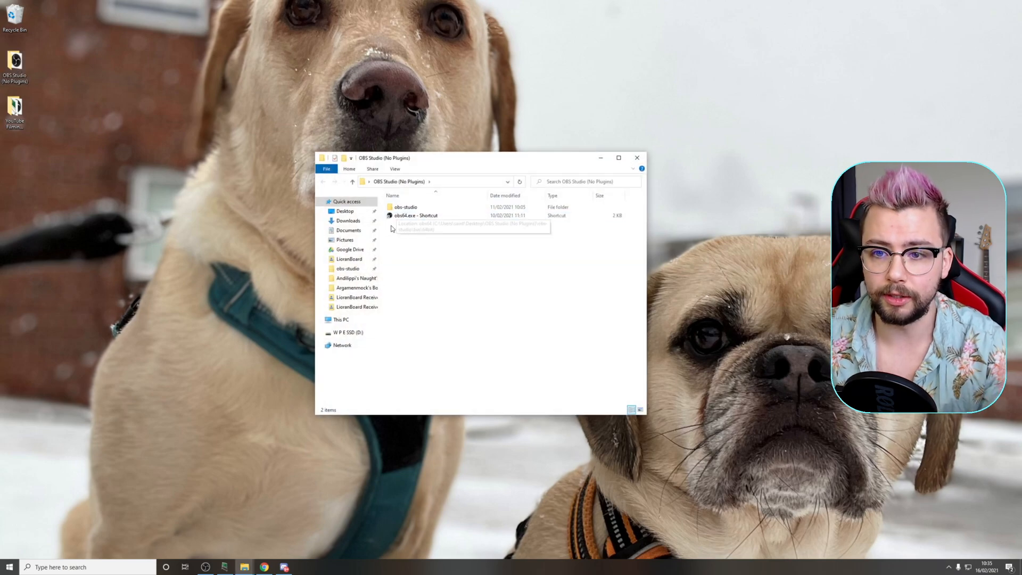
double_click(404, 207)
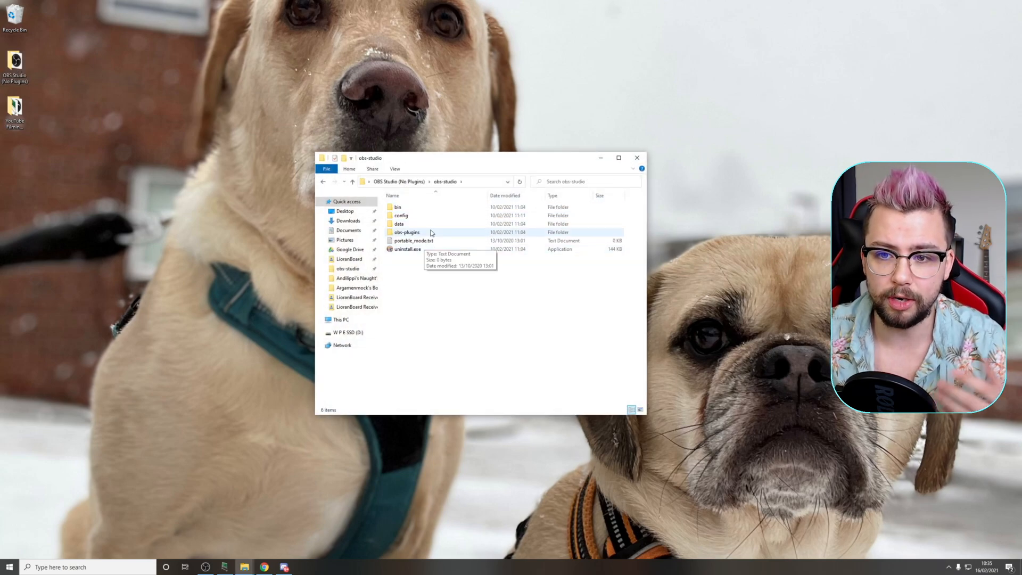
left_click(408, 249)
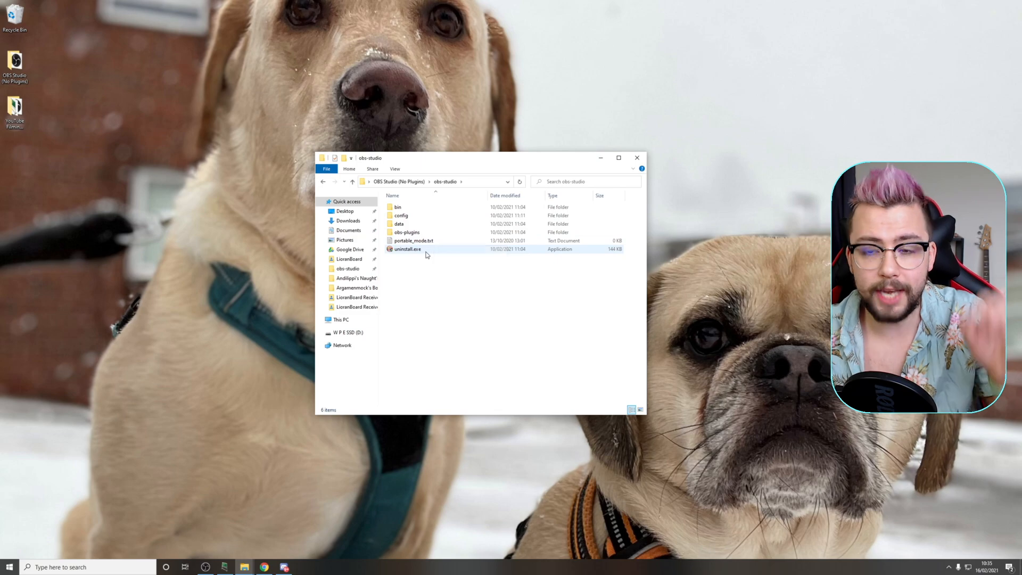
mouse_move(407, 249)
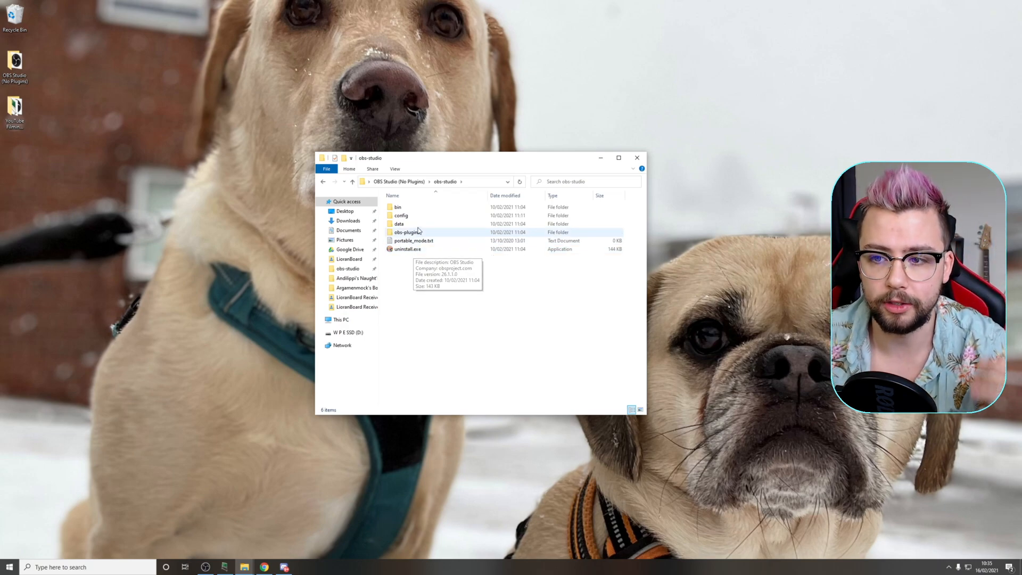
mouse_move(413, 241)
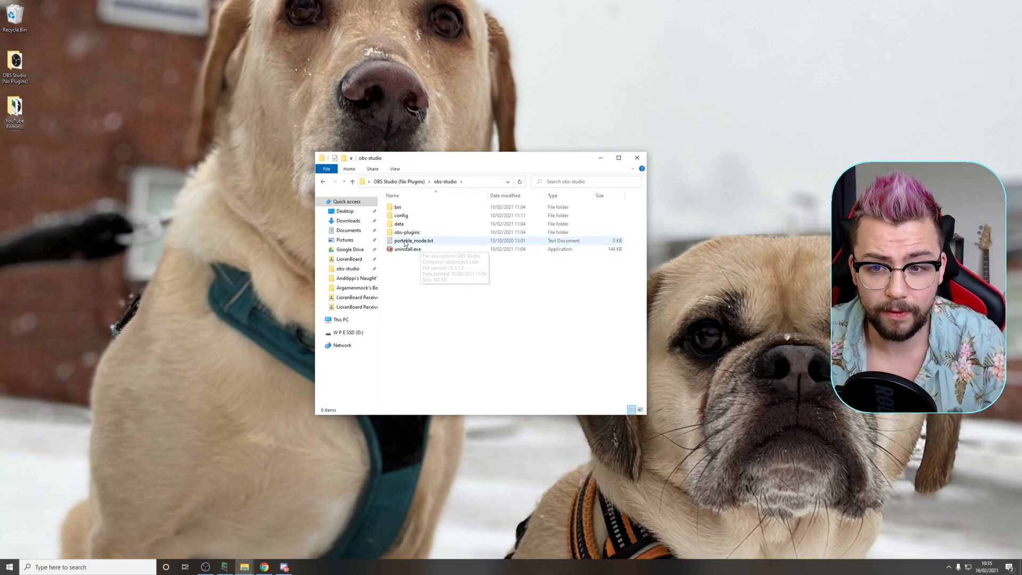
mouse_move(413, 241)
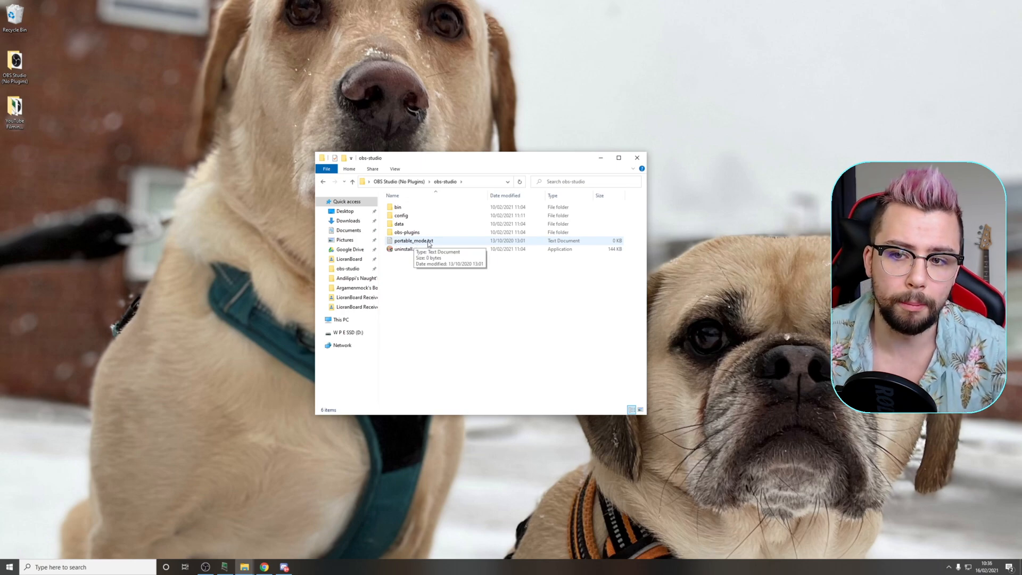
double_click(413, 240)
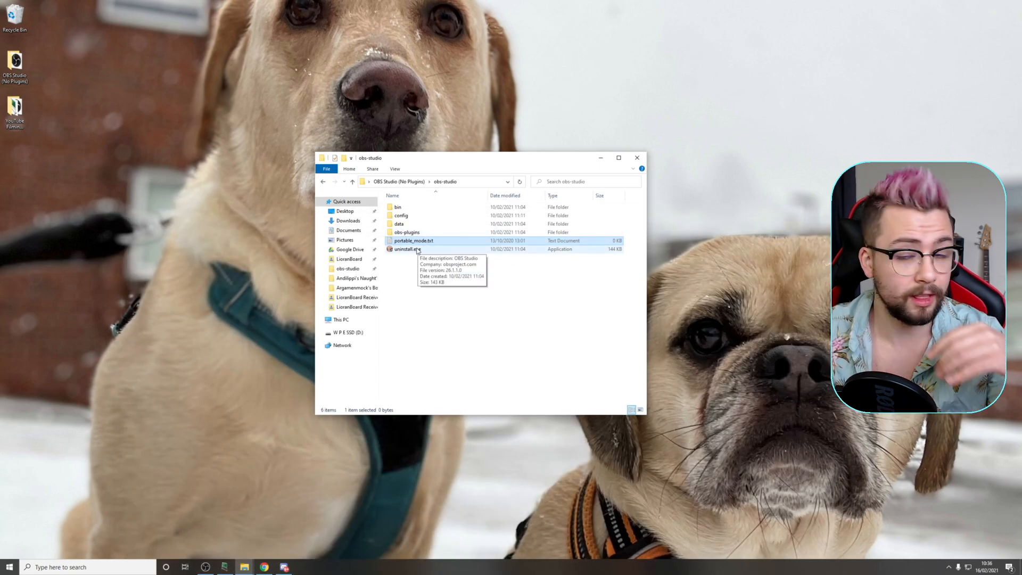
left_click(397, 207)
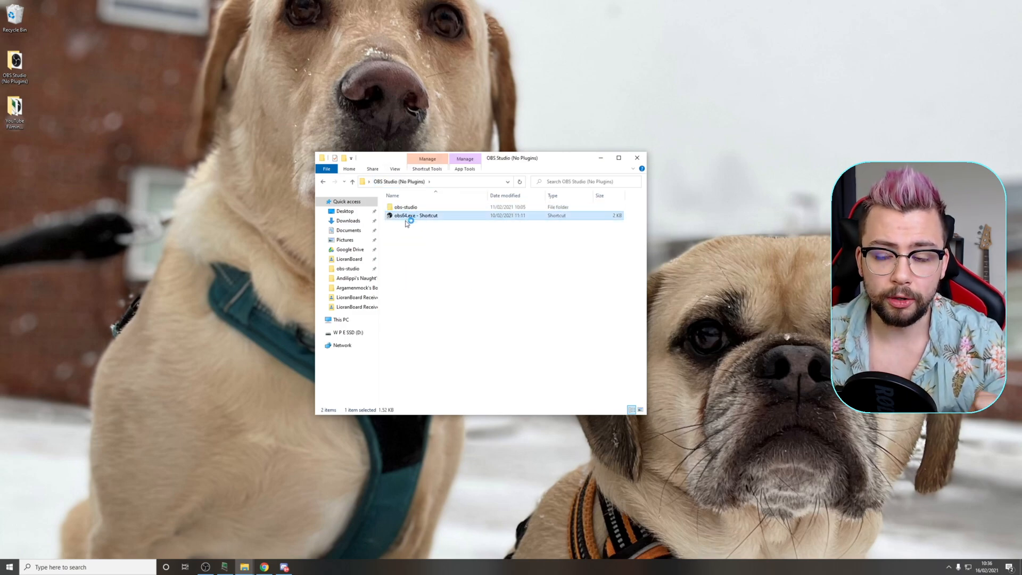
Launch the portable OBS from obs64.exe, review its Settings and close them with OK.
double_click(414, 215)
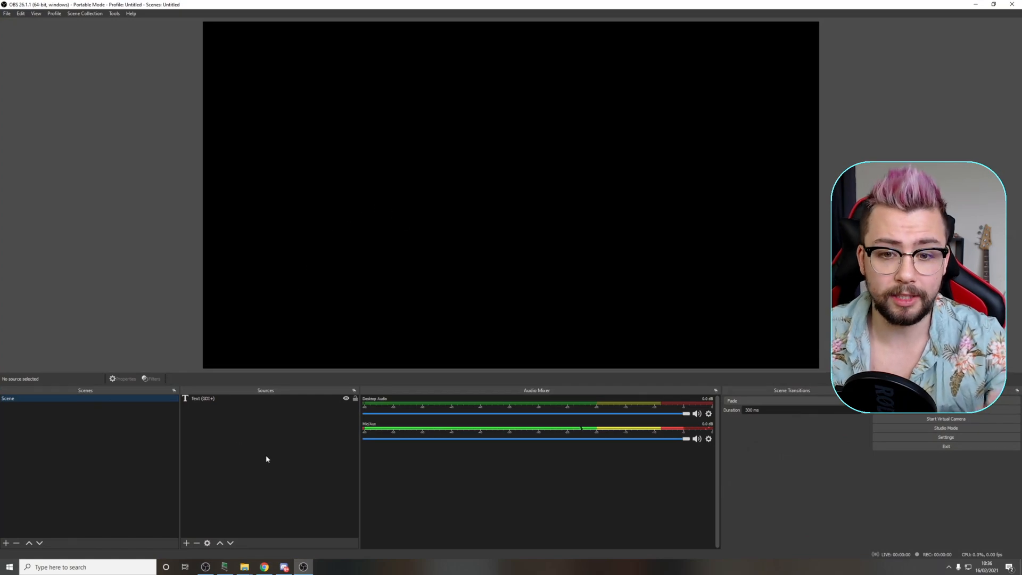
mouse_move(620, 253)
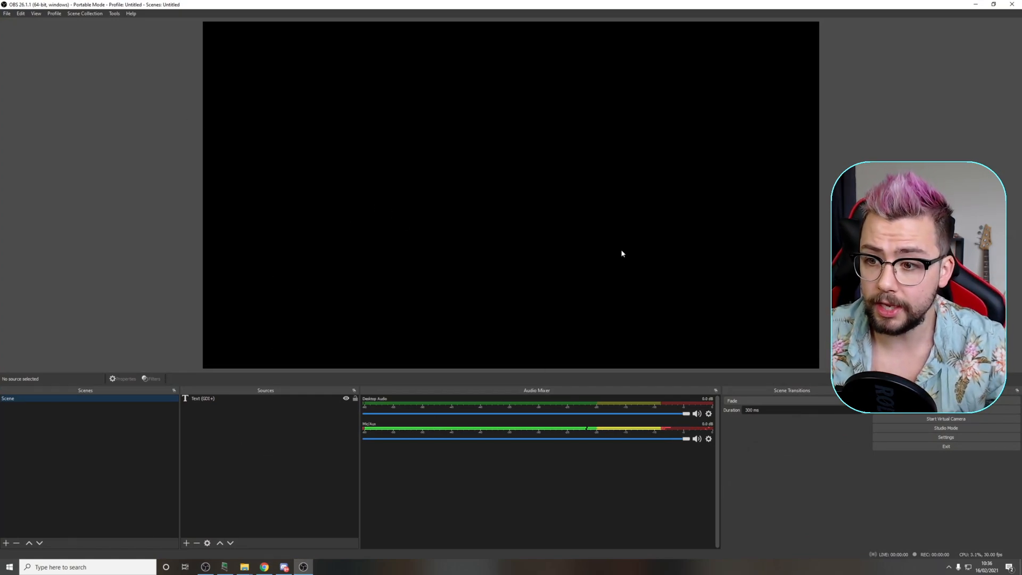
mouse_move(658, 481)
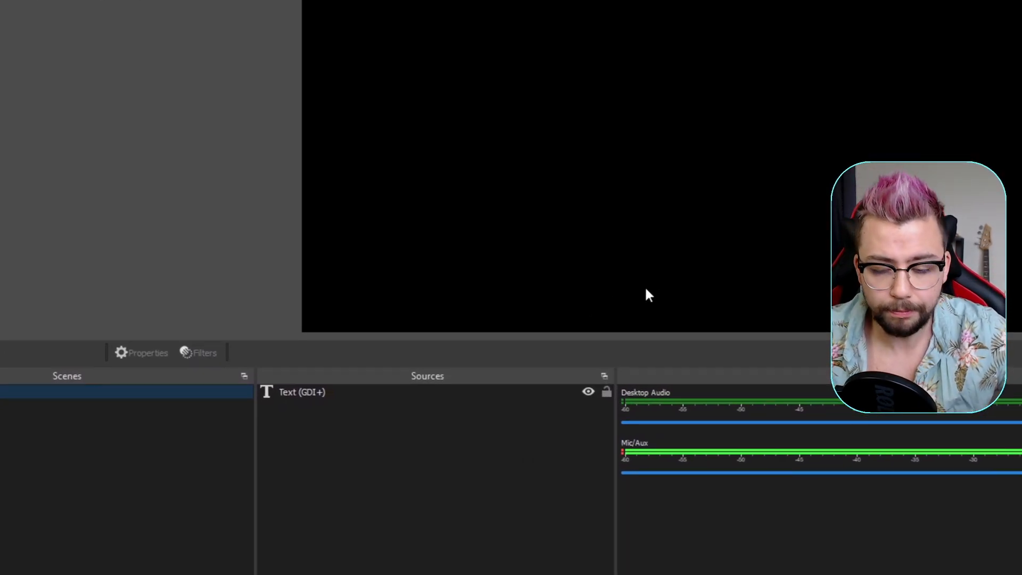
left_click(993, 5)
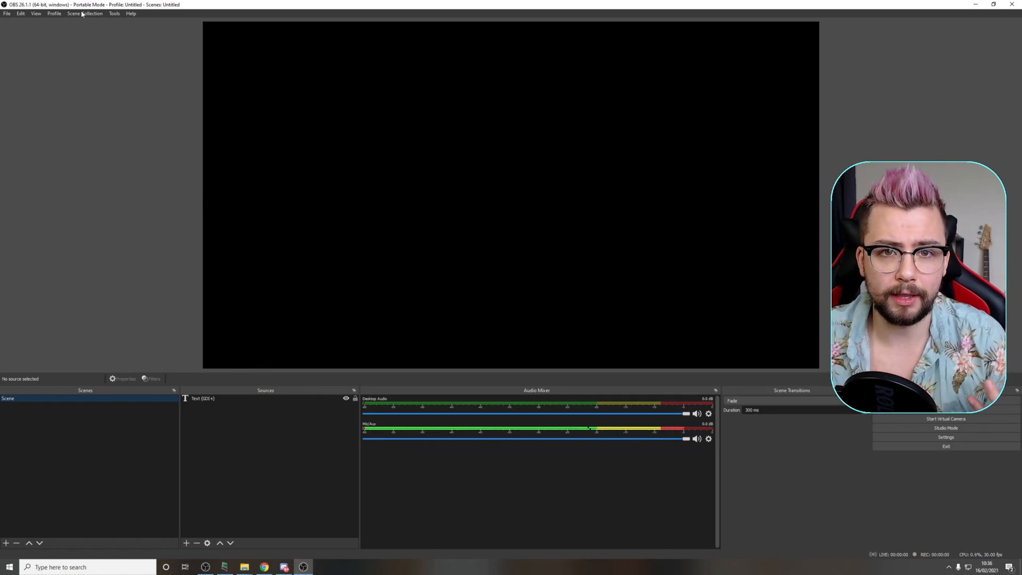
left_click(7, 13)
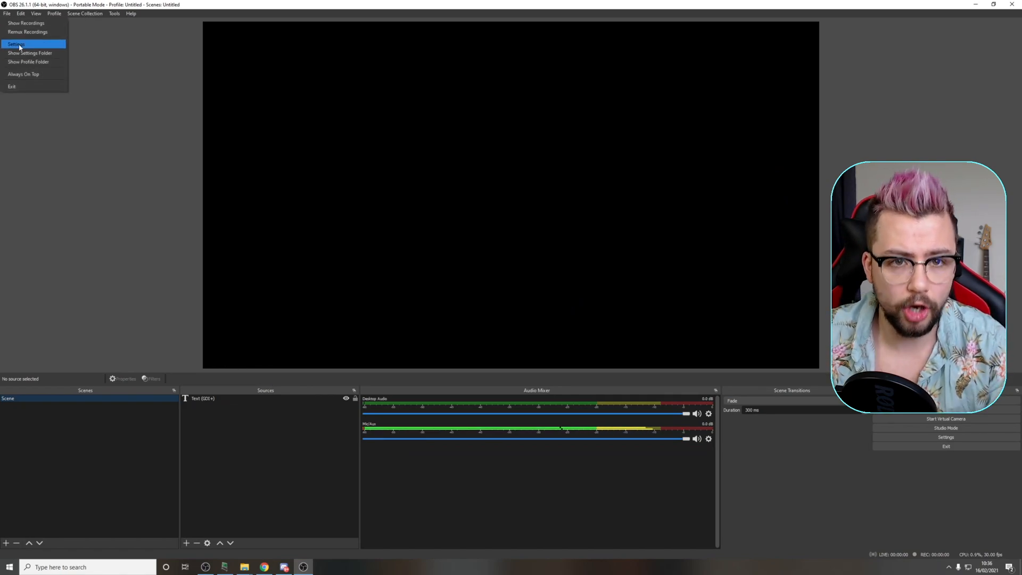
left_click(15, 44)
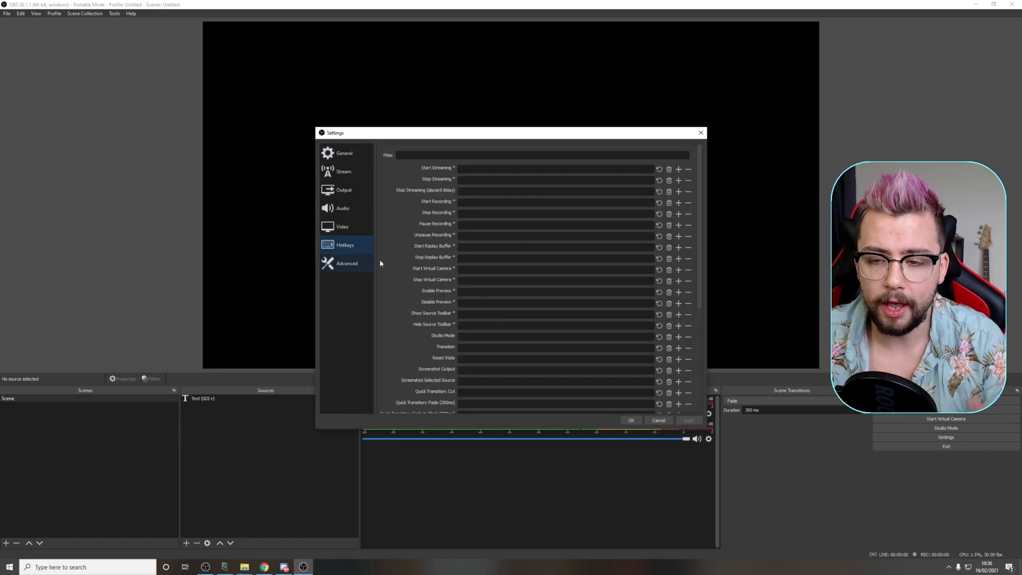
mouse_move(631, 419)
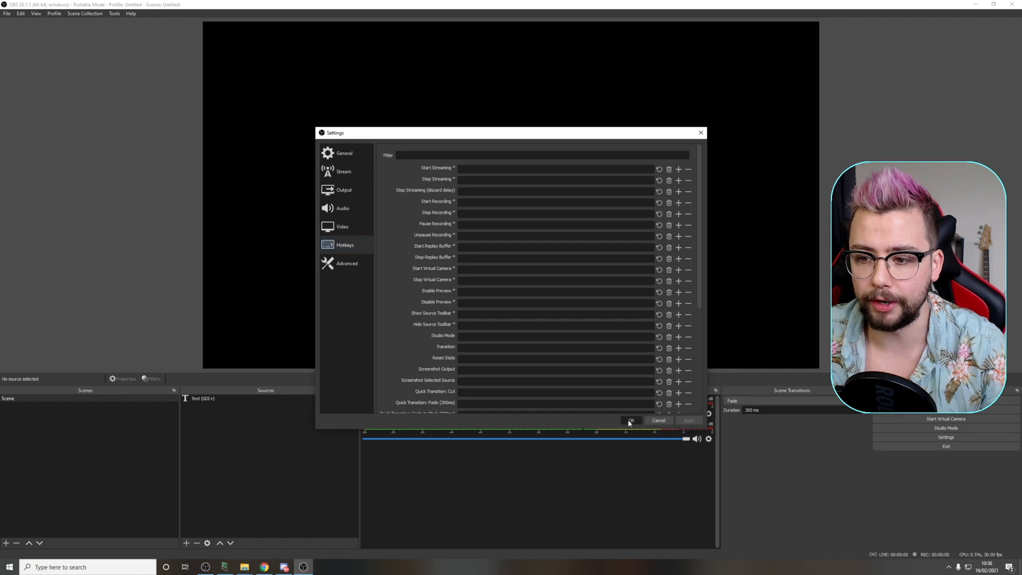
left_click(630, 419)
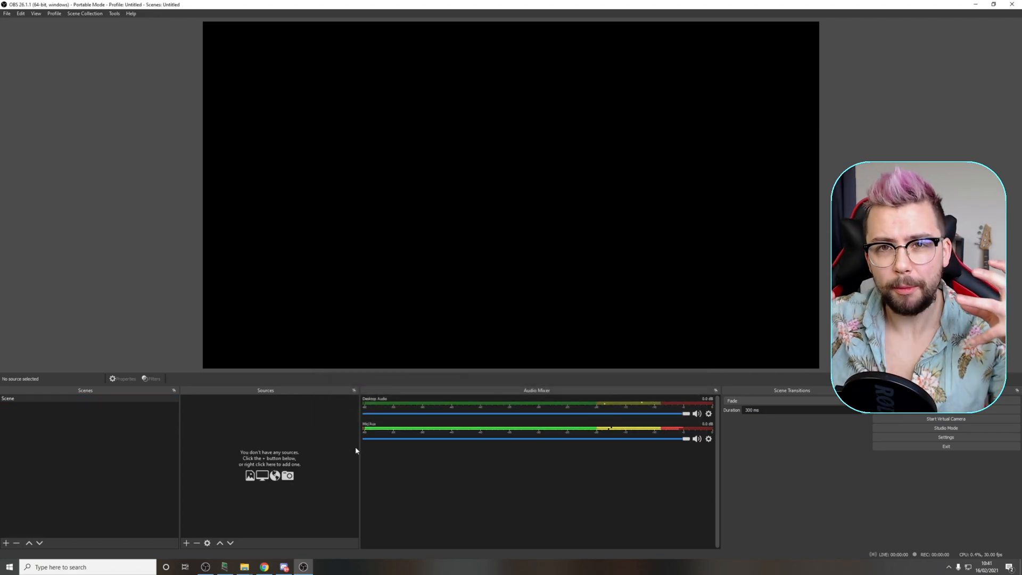
mouse_move(299, 228)
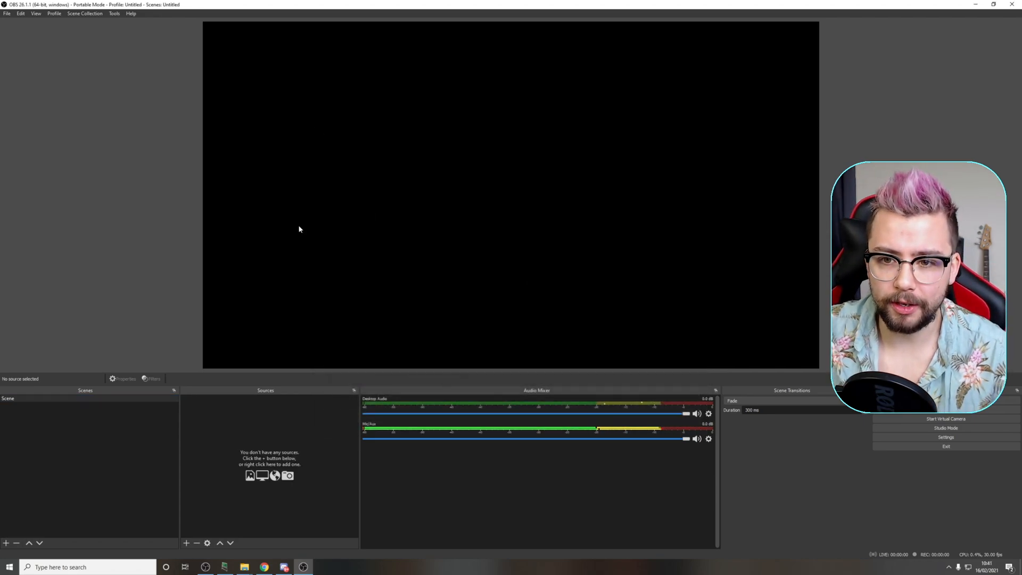
Set the empty scene's preview scaling to Output size.
right_click(300, 229)
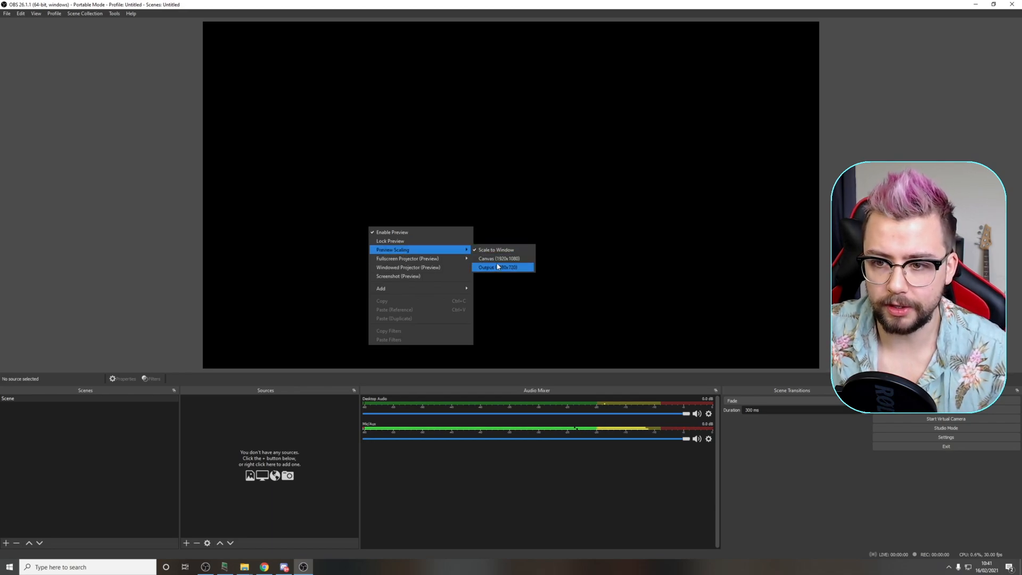
left_click(498, 267)
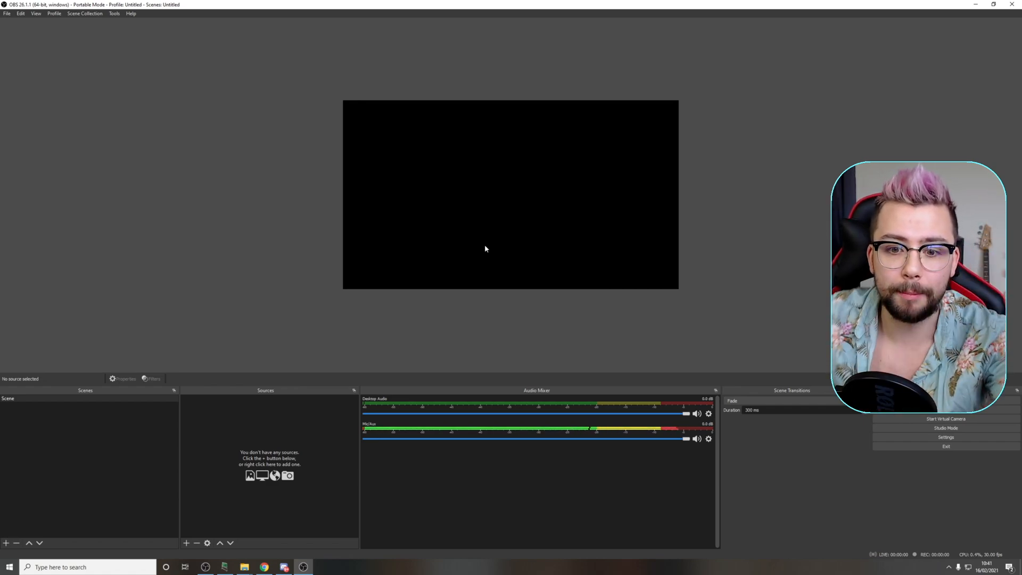
Add a Video Capture Device source named Webcam to the scene.
left_click(185, 542)
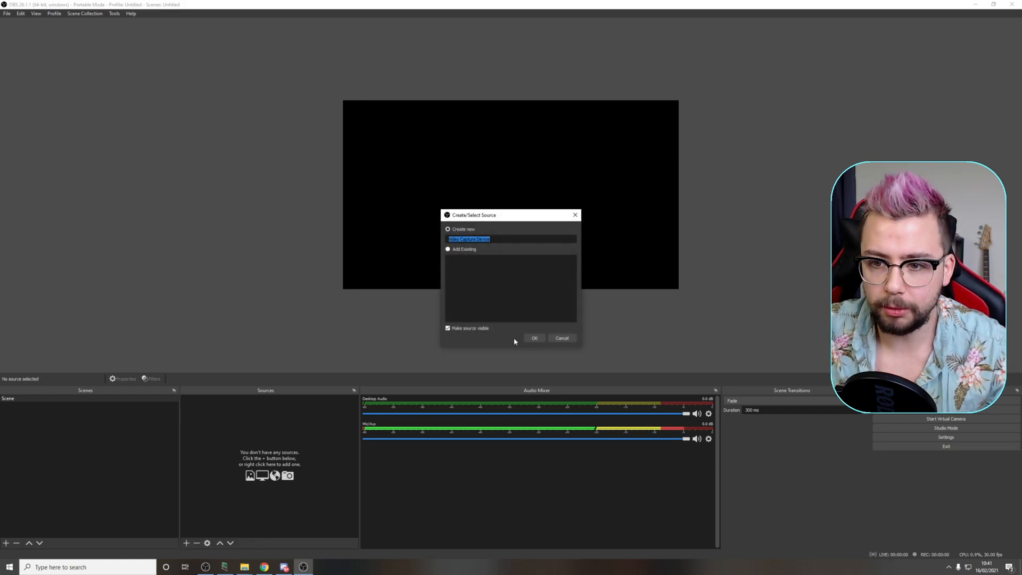
type("Web")
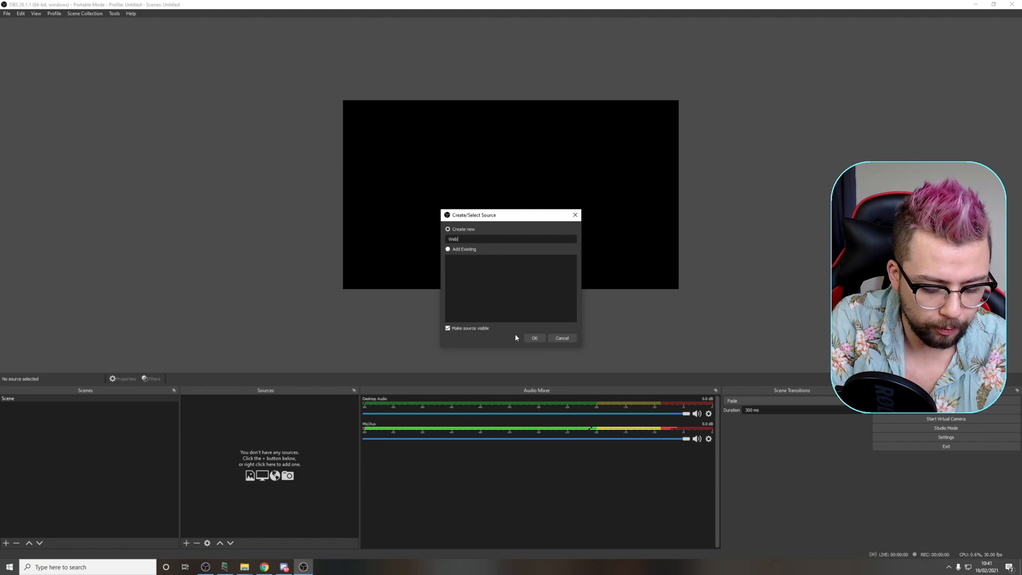
left_click(533, 337)
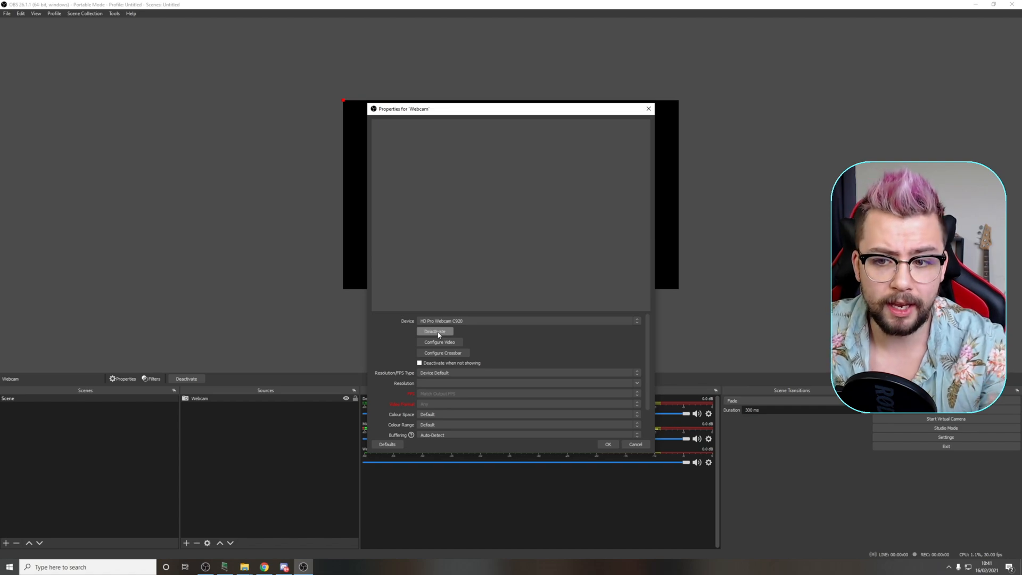
mouse_move(531, 329)
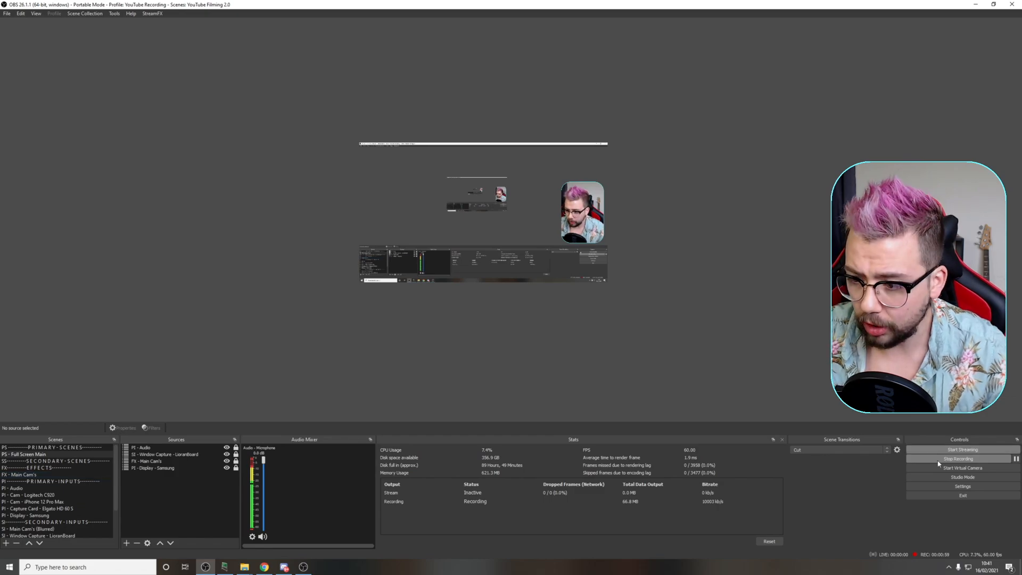
In Studio Mode, add a Virtual Camera filter to the Cam - Logitech C920 scene of the main instance.
left_click(962, 477)
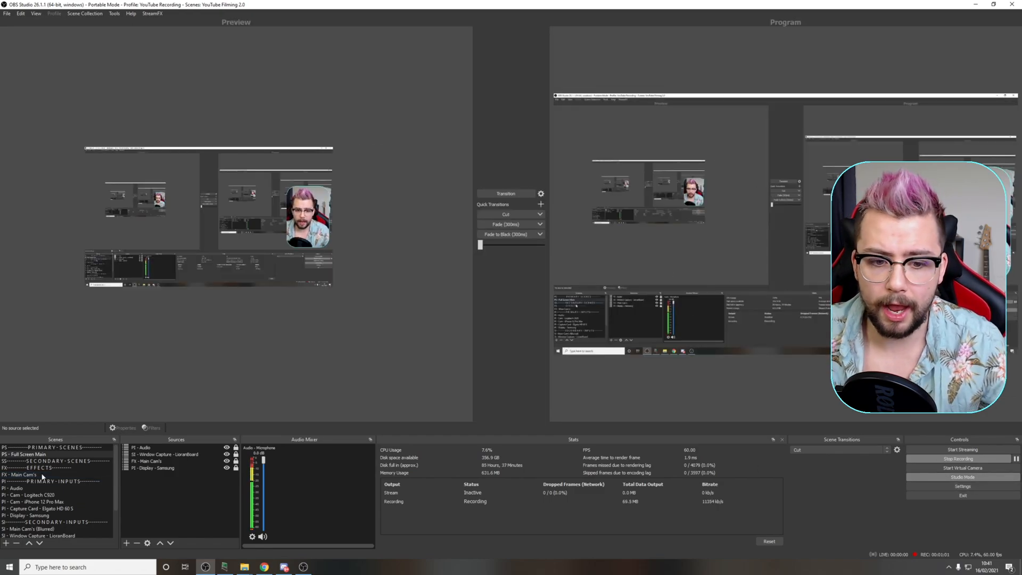
left_click(30, 495)
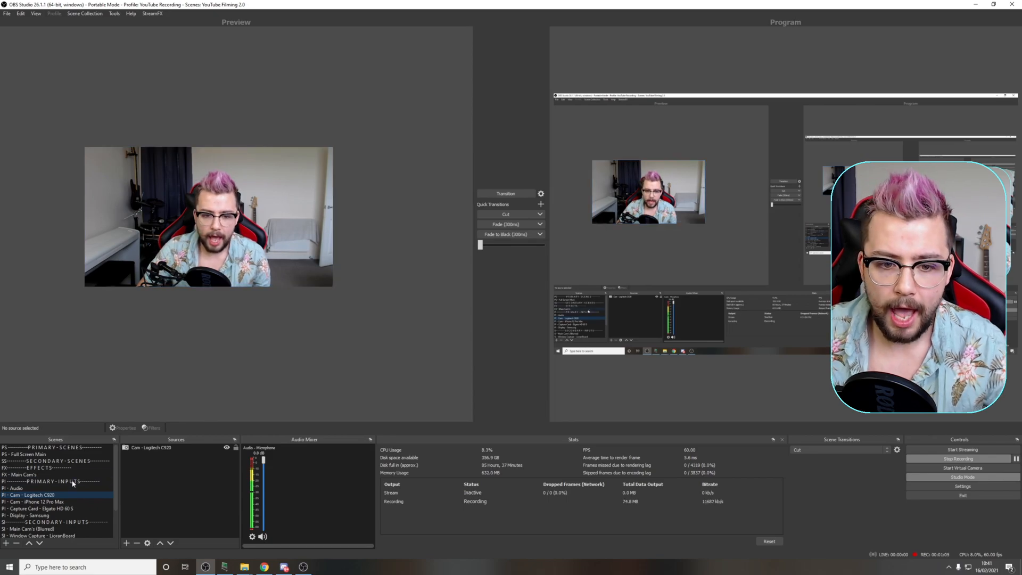
right_click(70, 481)
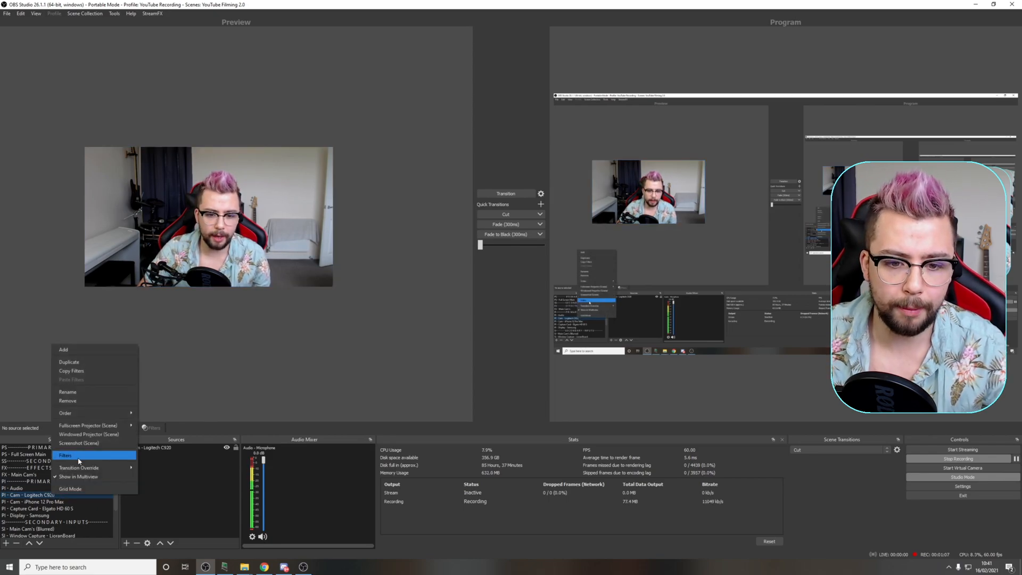
left_click(65, 454)
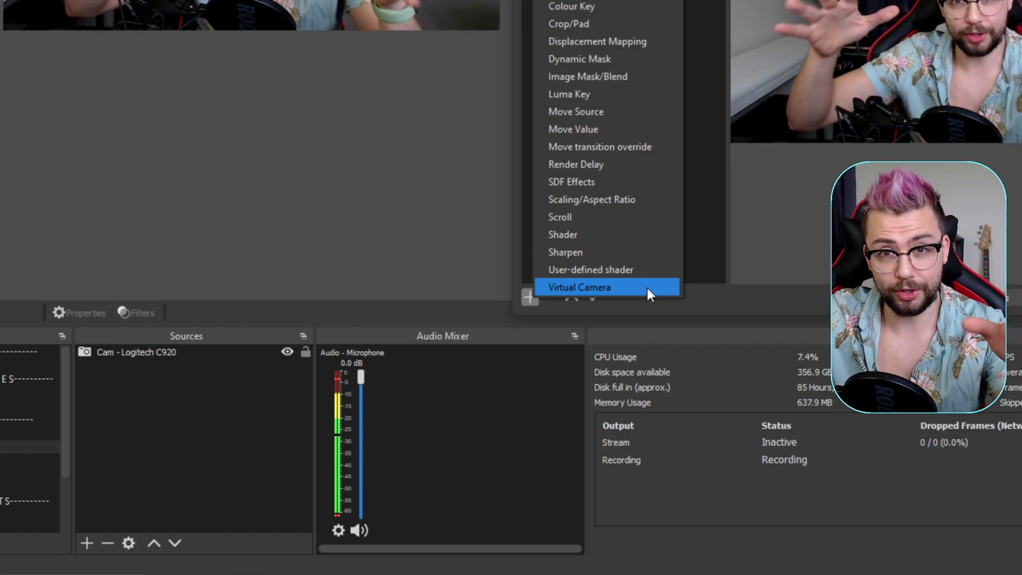
left_click(578, 286)
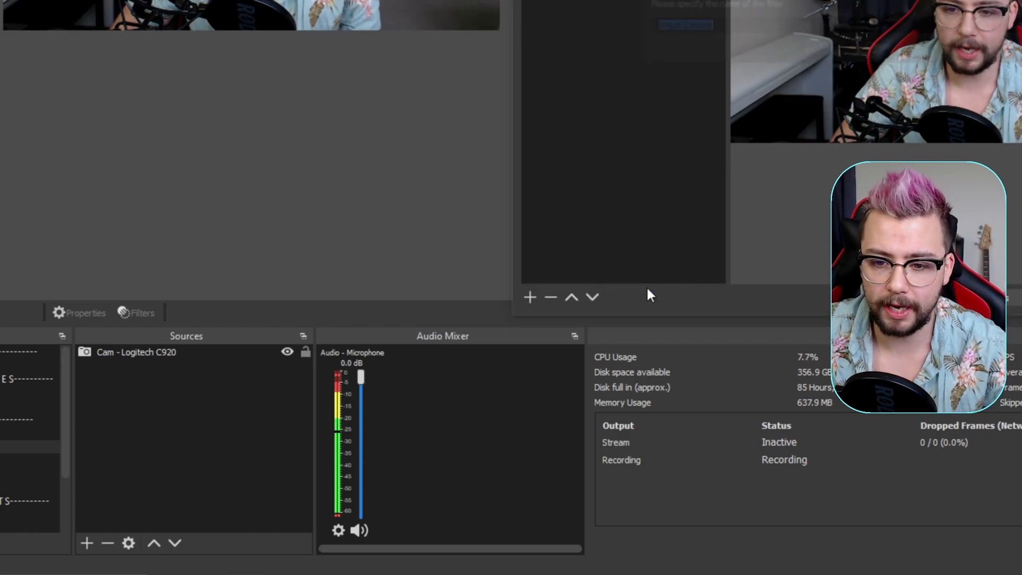
left_click(141, 312)
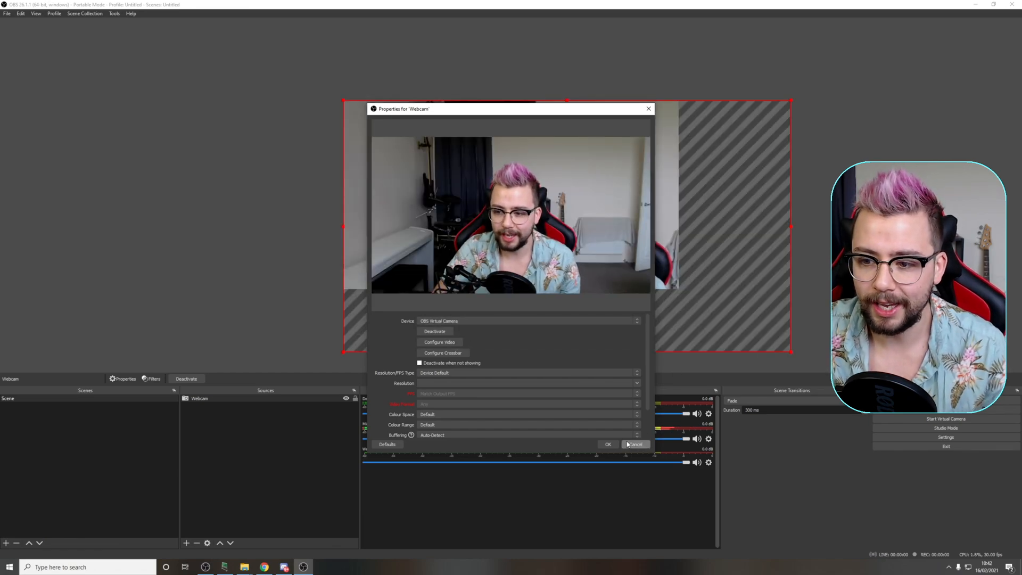
Accept OBS Virtual Camera as the Webcam device and bring up the source's filters.
left_click(608, 444)
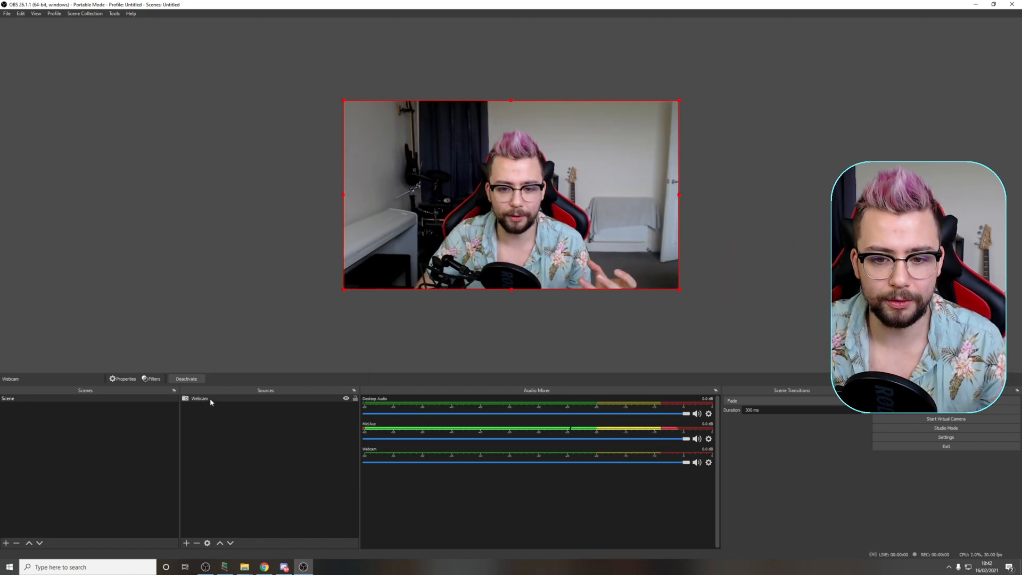
right_click(199, 398)
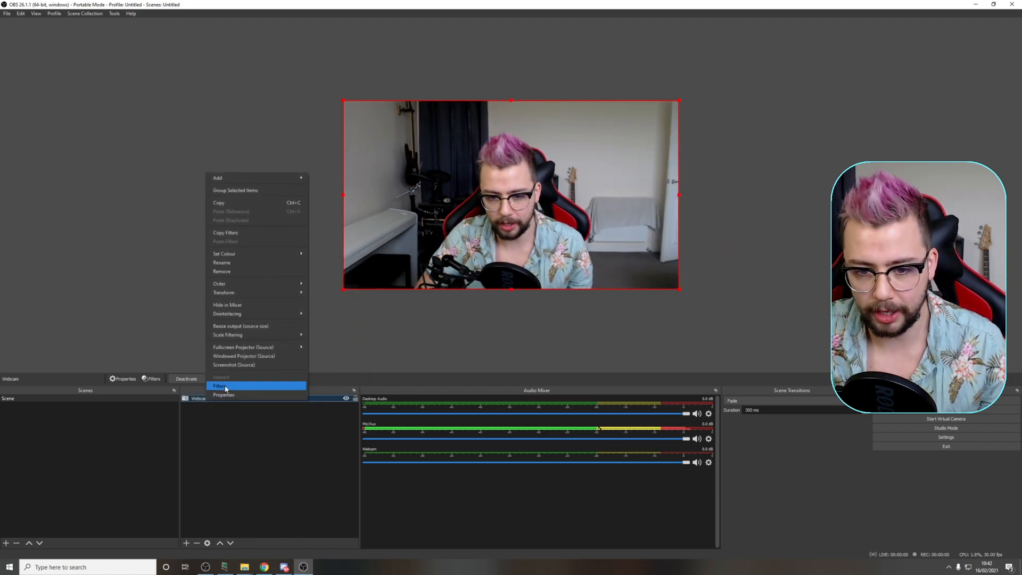
left_click(219, 385)
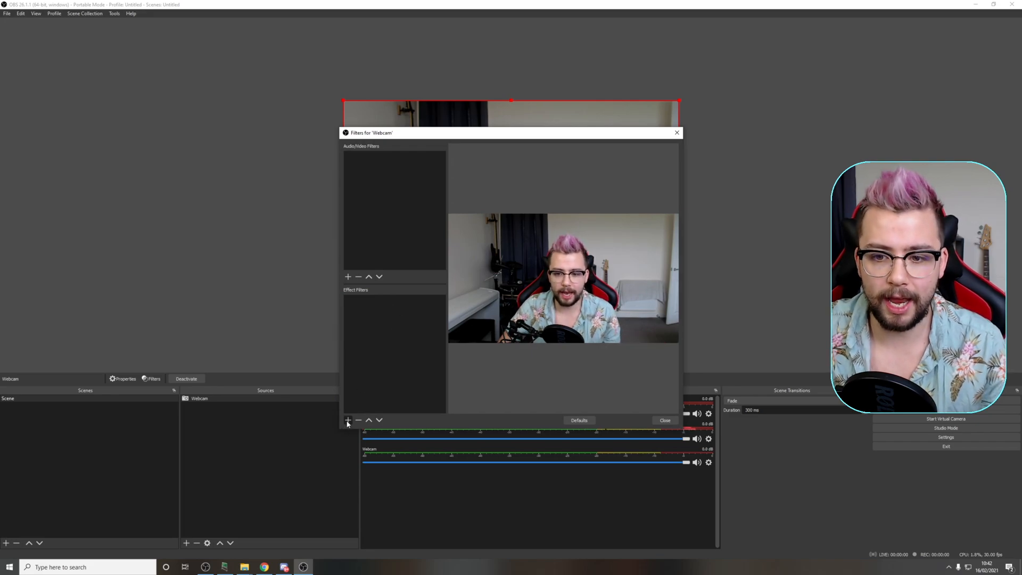
Apply a Colour Correction filter with Saturation raised to maximum to the Webcam feed.
left_click(347, 420)
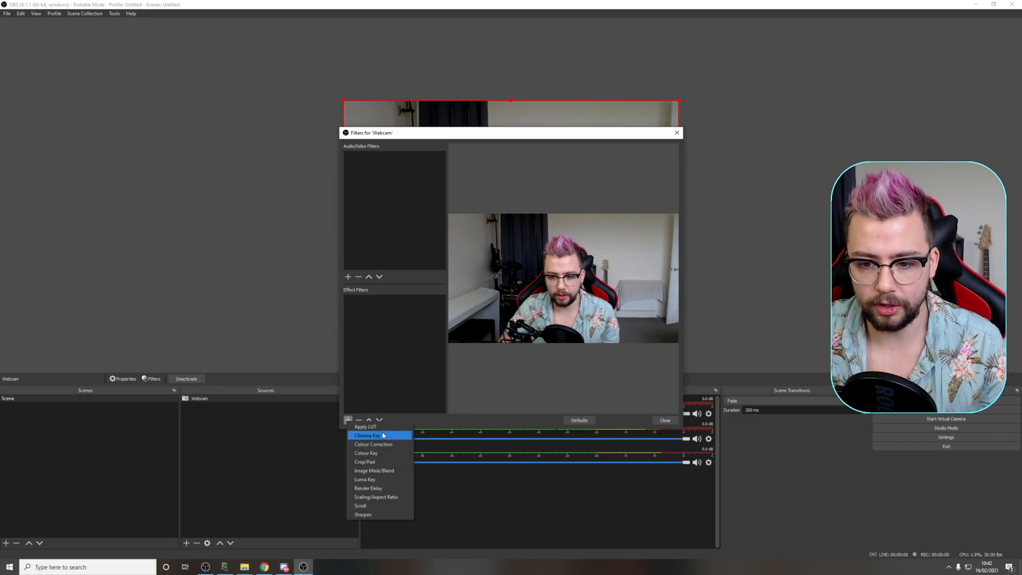
mouse_move(373, 469)
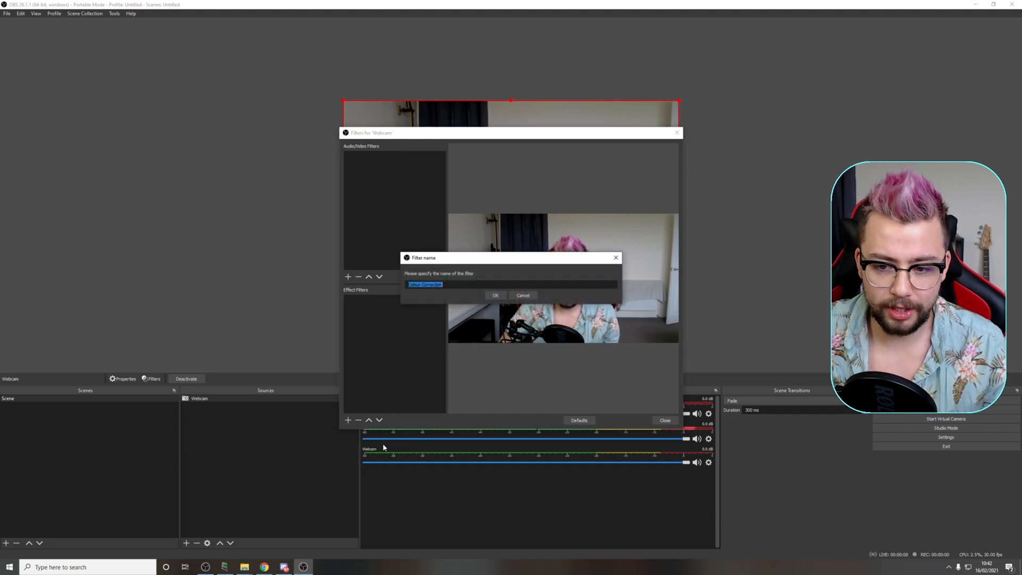
left_click(494, 295)
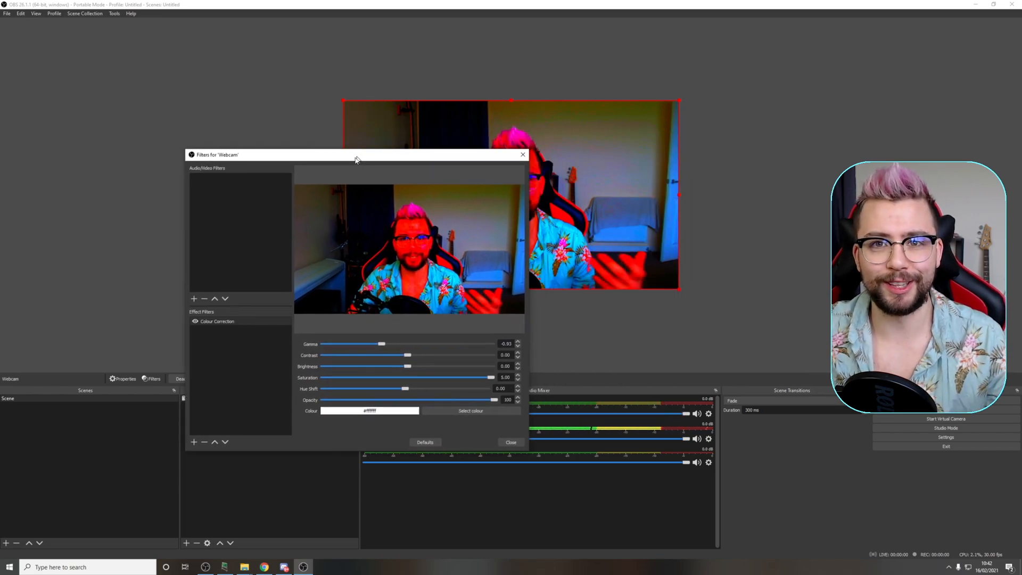
left_click_drag(356, 154, 267, 173)
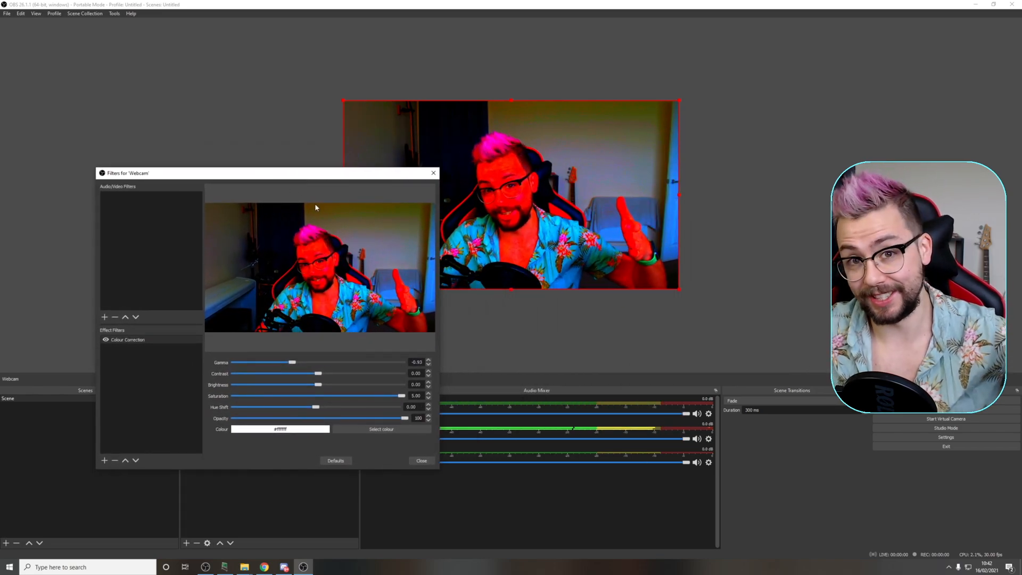